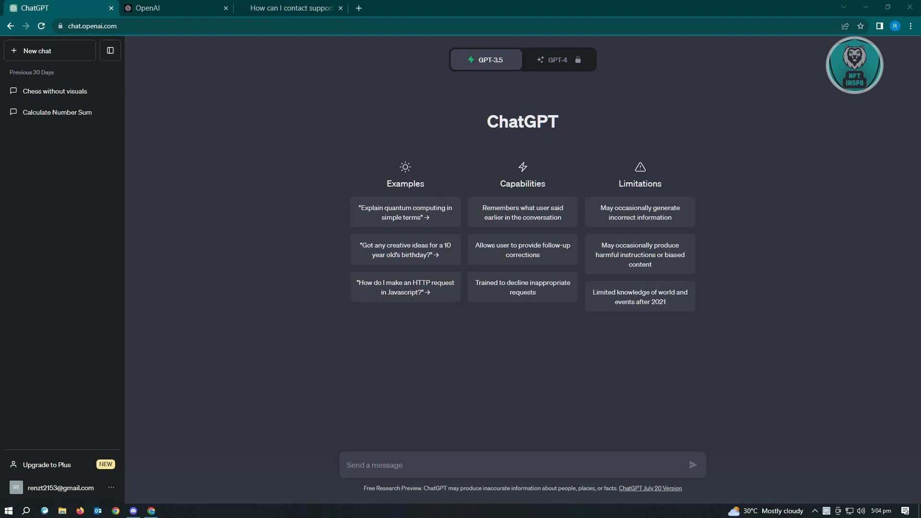
# - Open ChatGPT's new-chat start screen in a second browser tab
pyautogui.click(174, 7)
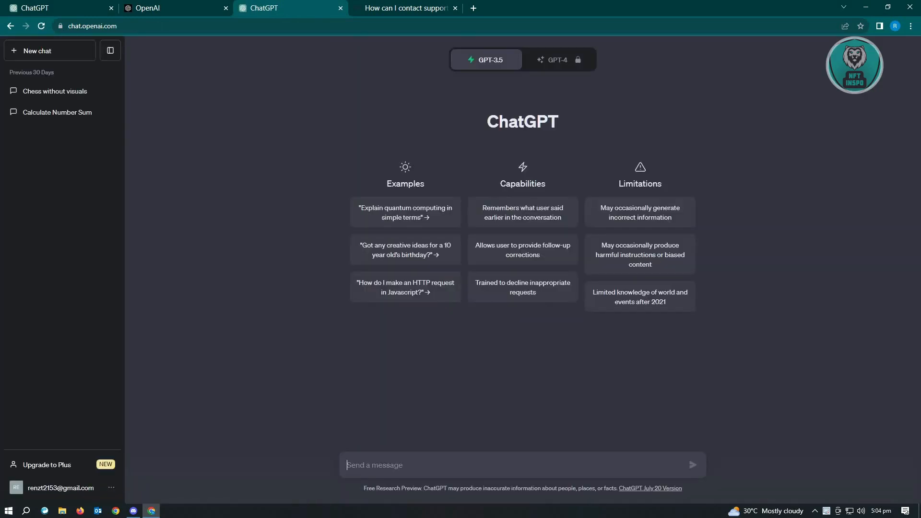
pyautogui.moveTo(177, 355)
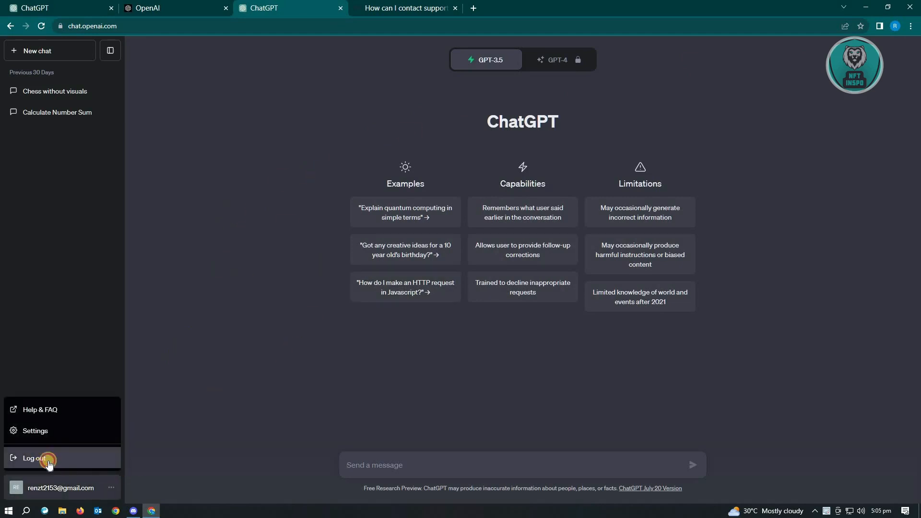
# - Log out of the ChatGPT account and reach the email log-in form
pyautogui.click(34, 458)
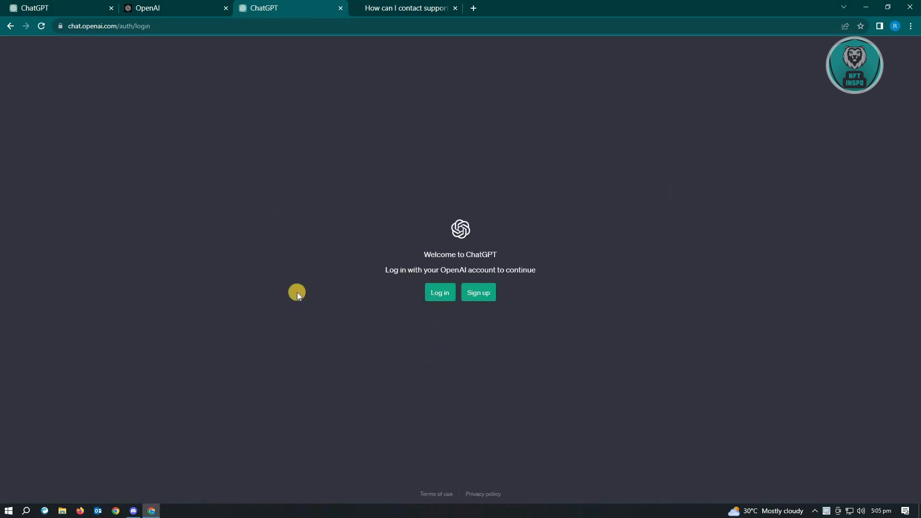
pyautogui.click(439, 293)
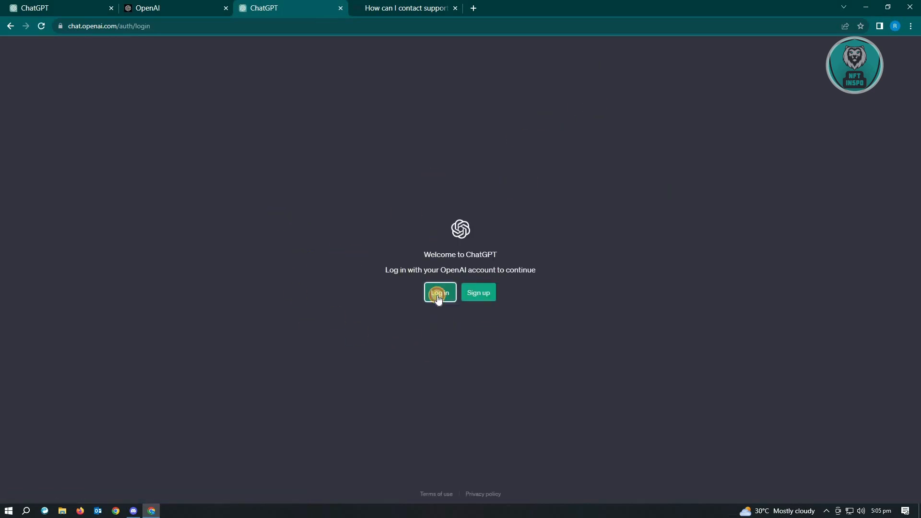
pyautogui.click(440, 293)
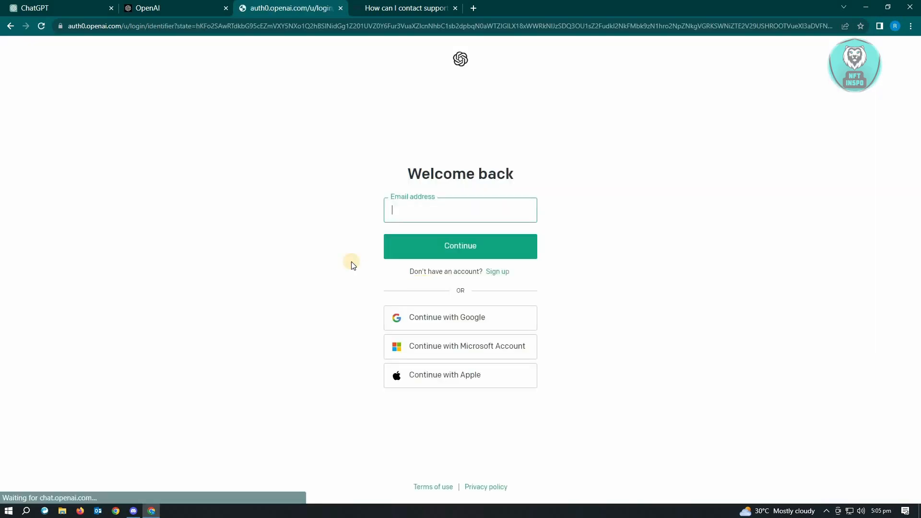
pyautogui.moveTo(338, 214)
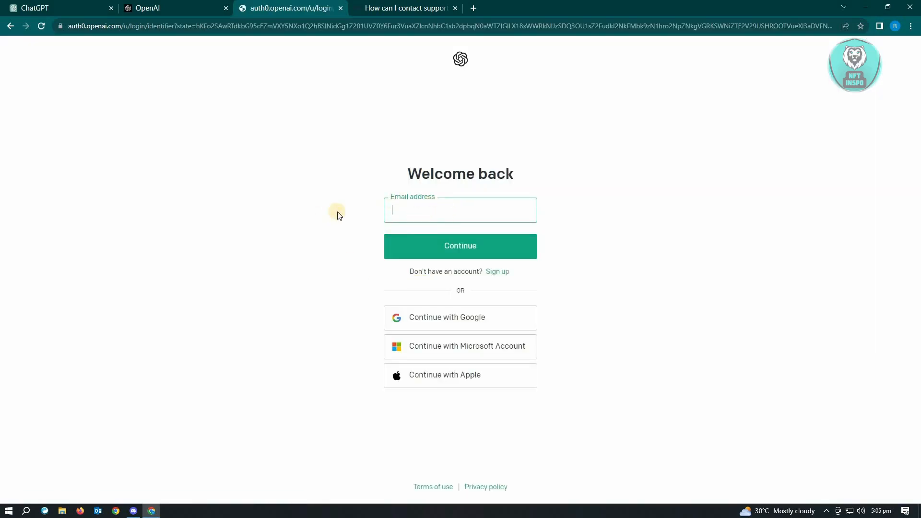
pyautogui.moveTo(182, 235)
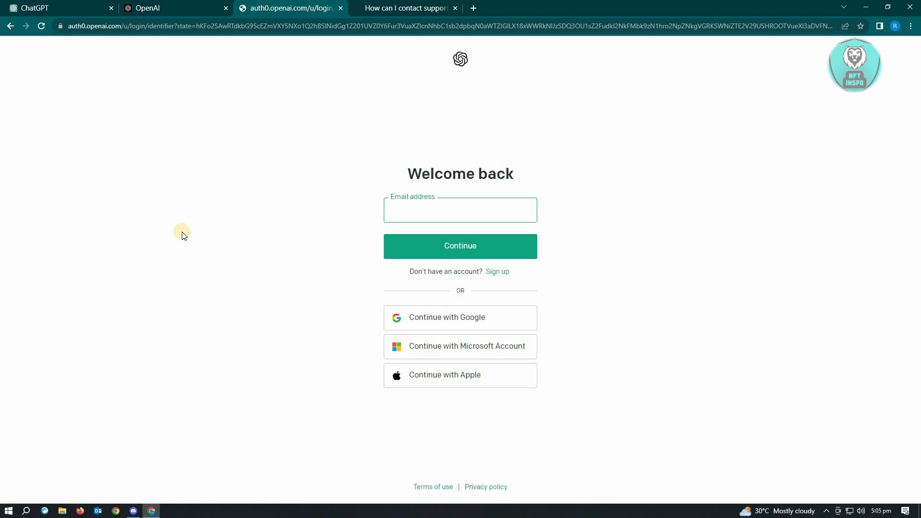
pyautogui.moveTo(534, 280)
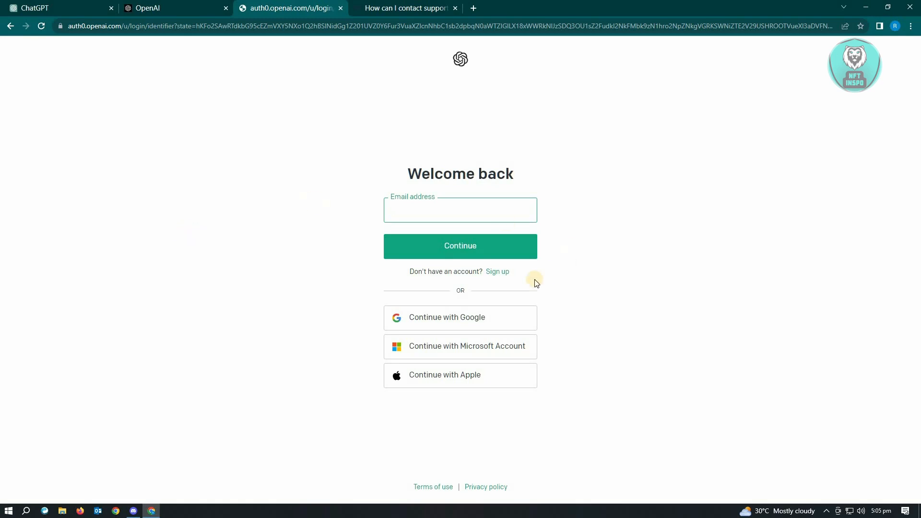
# - Switch from log-in to the Create your account page with the email field selected
pyautogui.click(498, 272)
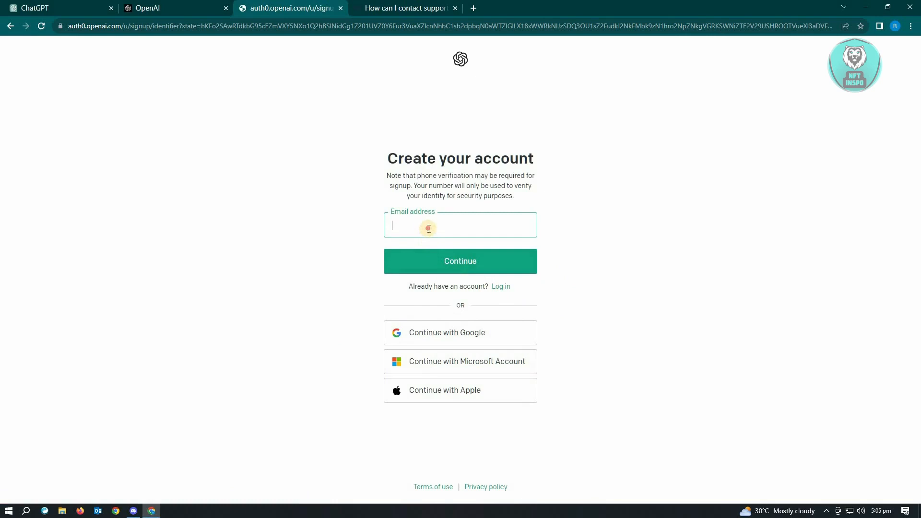
pyautogui.click(459, 225)
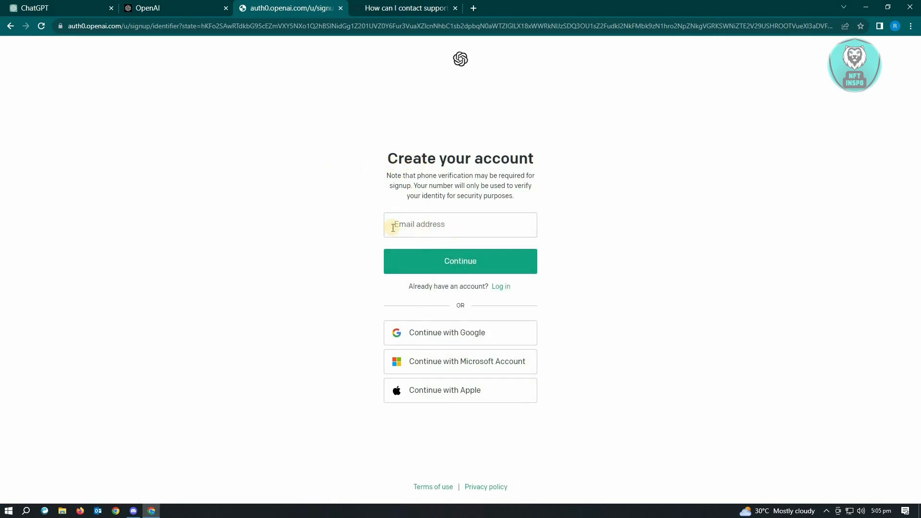
pyautogui.click(460, 261)
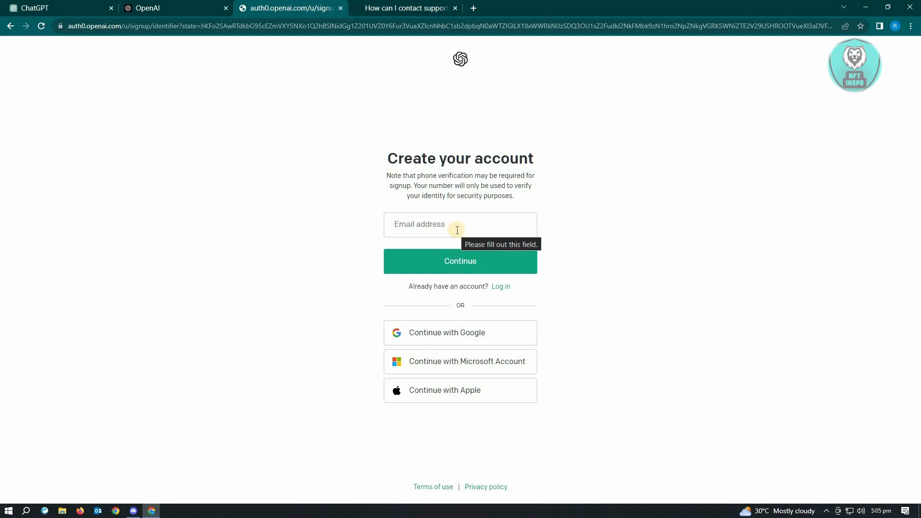
pyautogui.moveTo(296, 198)
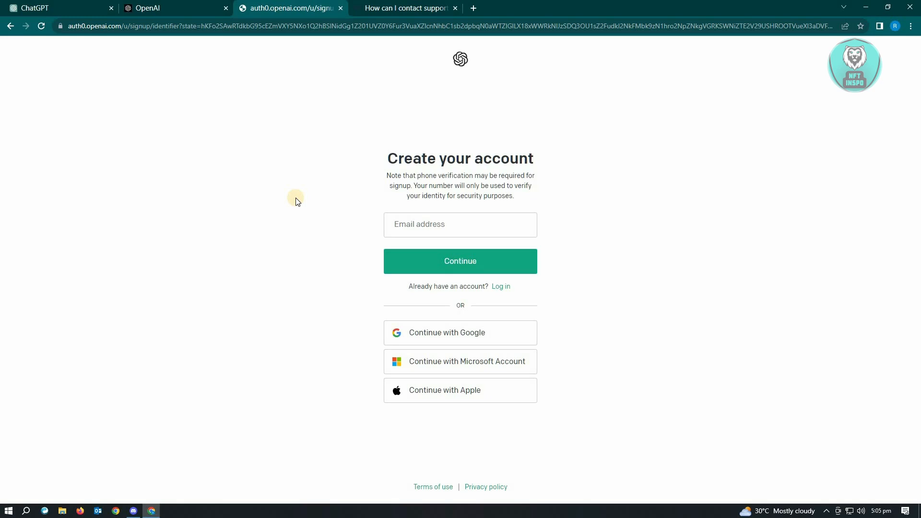
# - Switch to the Help Center tab with the 'How can I contact support?' article
pyautogui.click(405, 7)
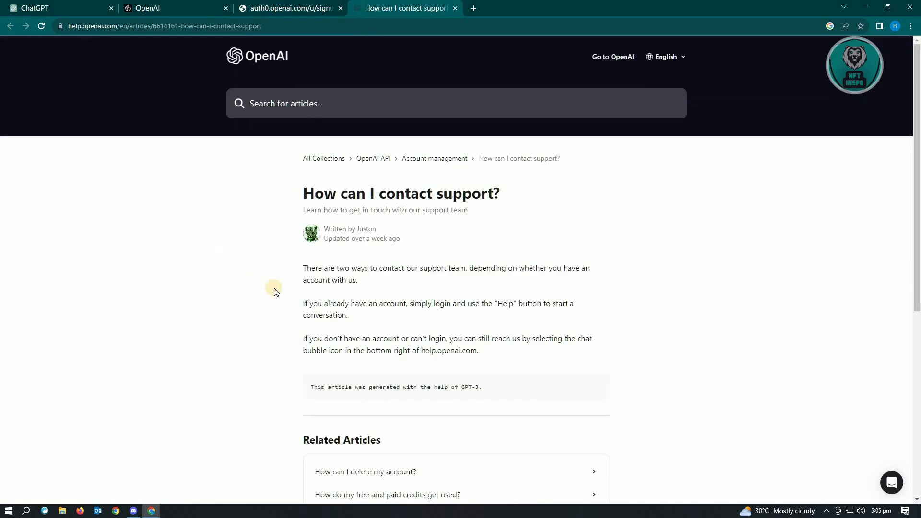
pyautogui.moveTo(263, 413)
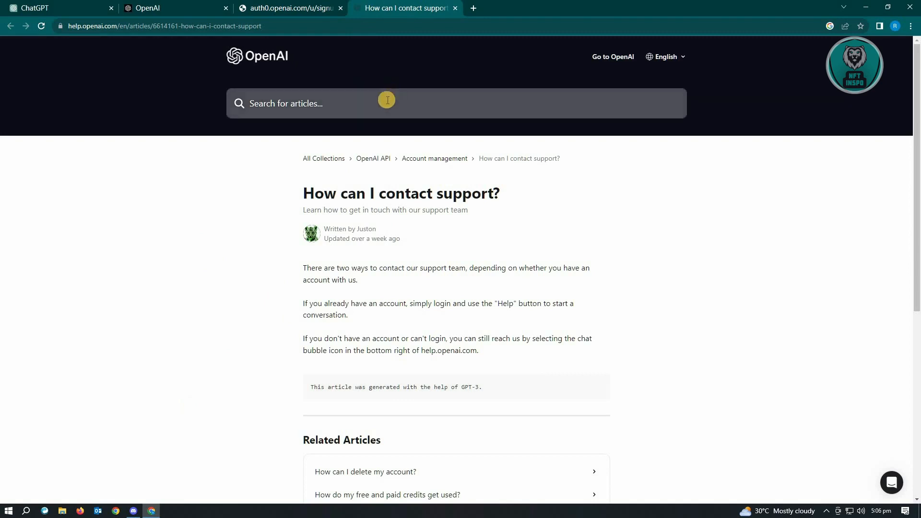
pyautogui.moveTo(194, 8)
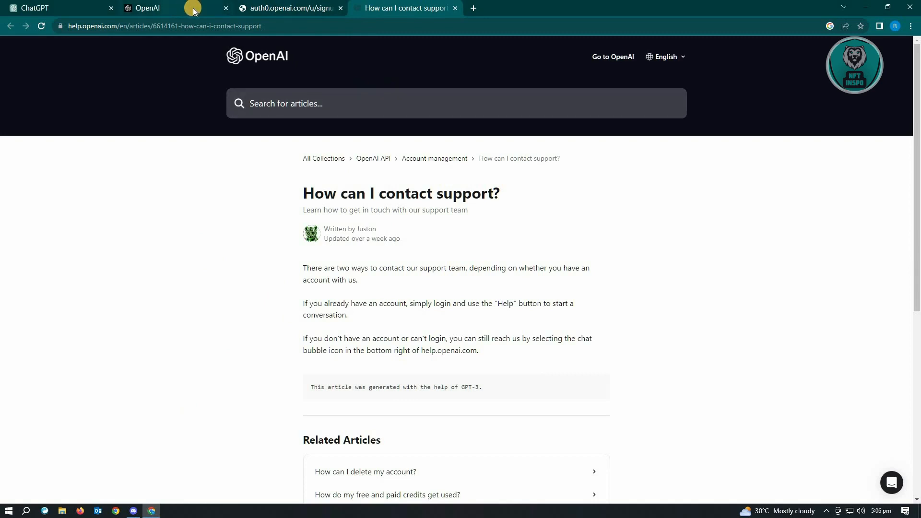
pyautogui.moveTo(190, 7)
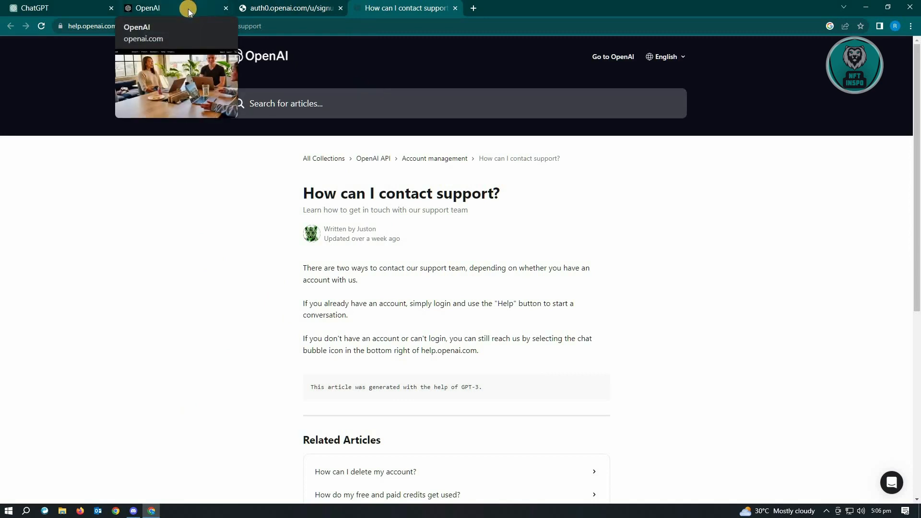
pyautogui.moveTo(111, 329)
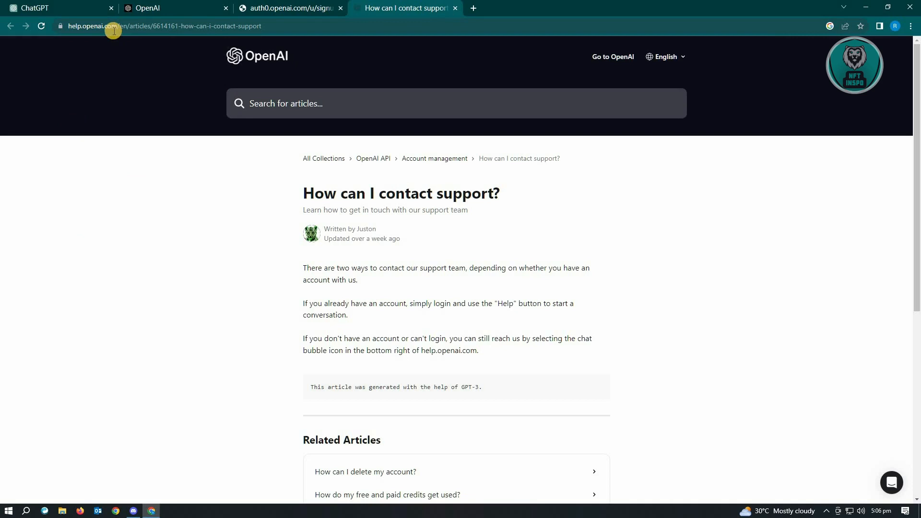
pyautogui.moveTo(874, 476)
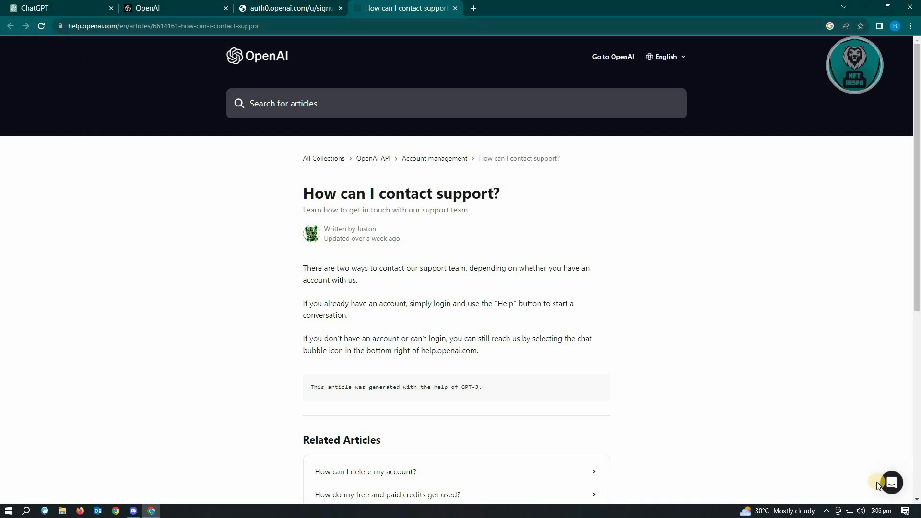
# - Open the support chat widget on its Messages section
pyautogui.click(892, 484)
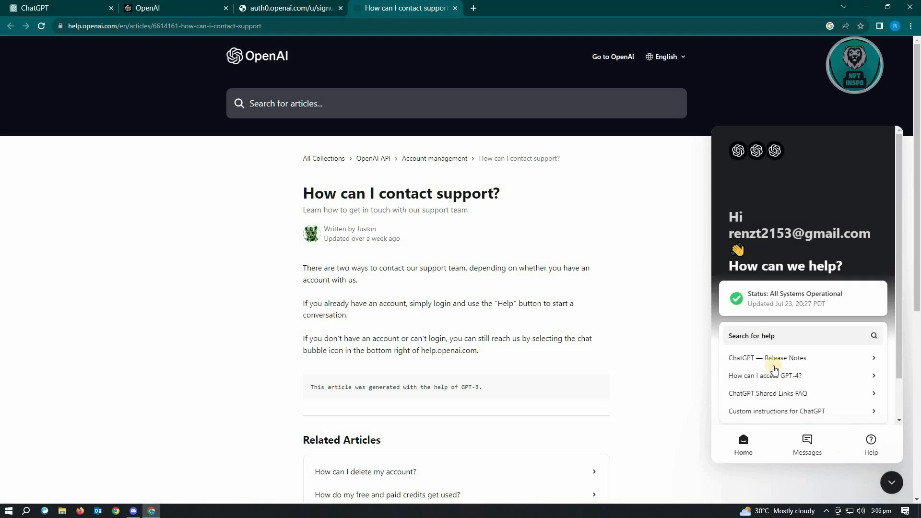
pyautogui.click(807, 441)
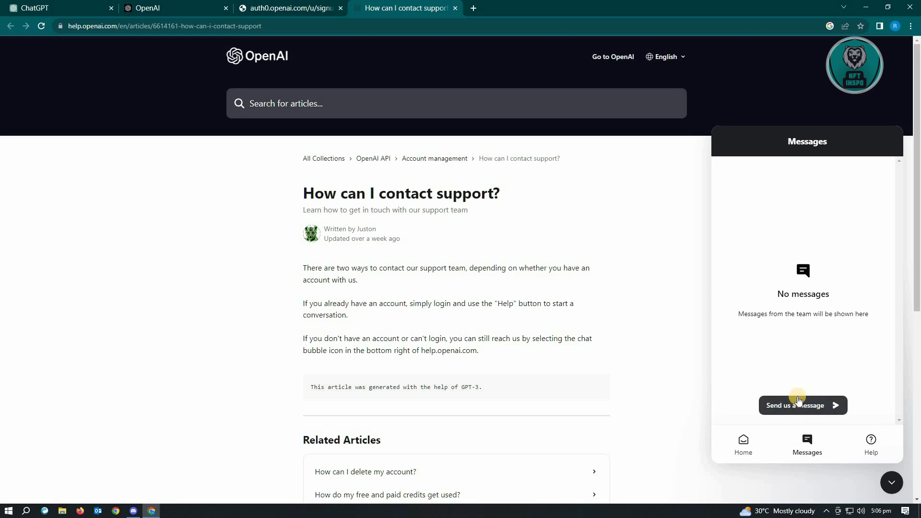
pyautogui.moveTo(764, 392)
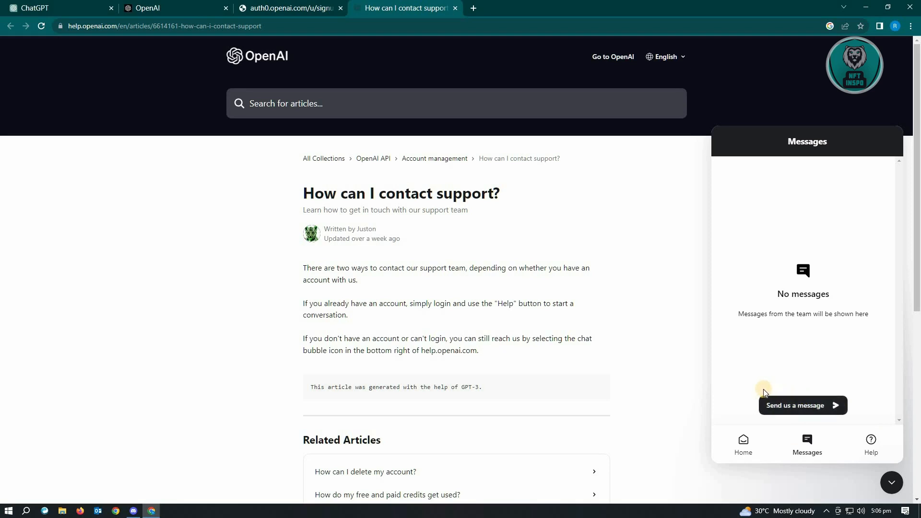
pyautogui.moveTo(761, 394)
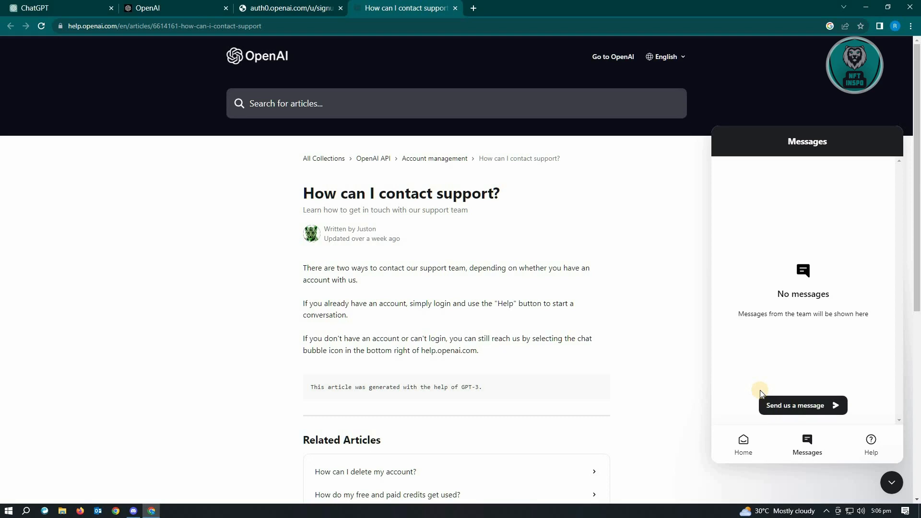
pyautogui.moveTo(750, 393)
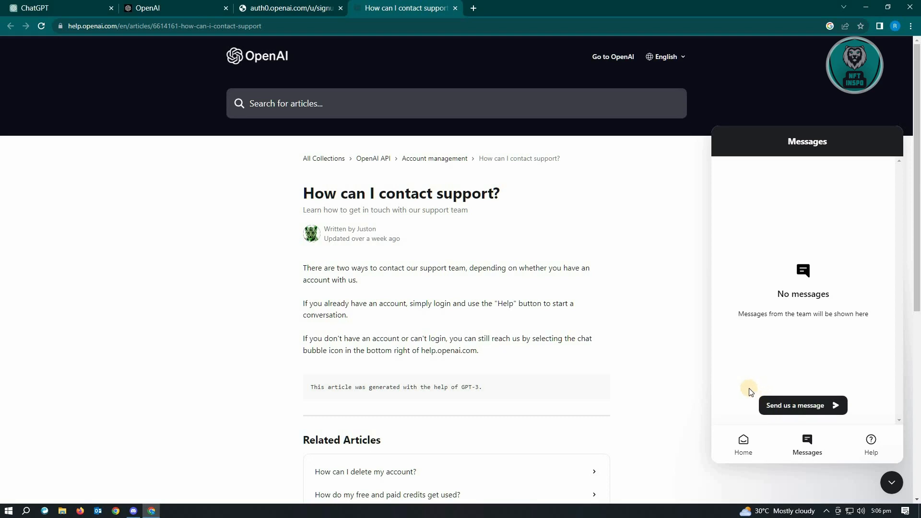